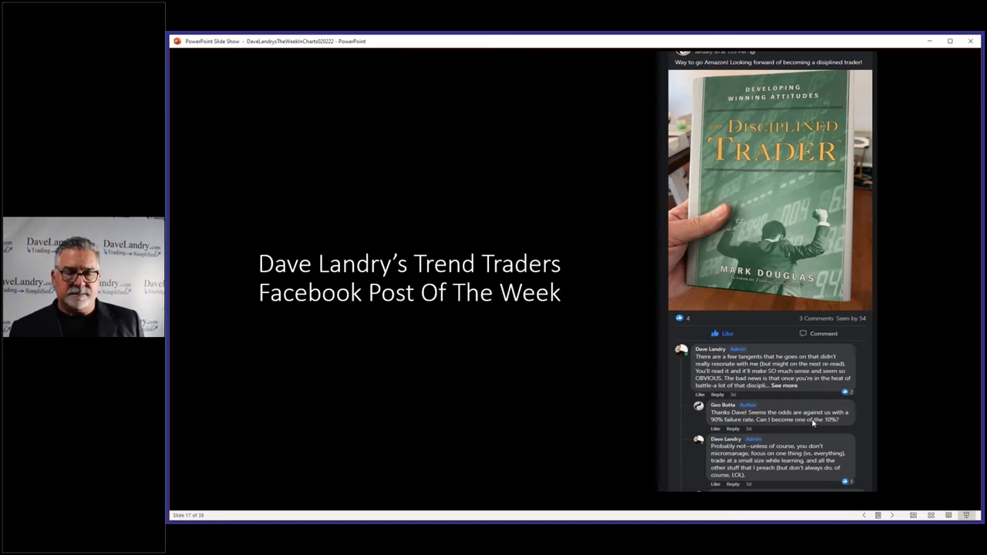
mouse_move(761, 426)
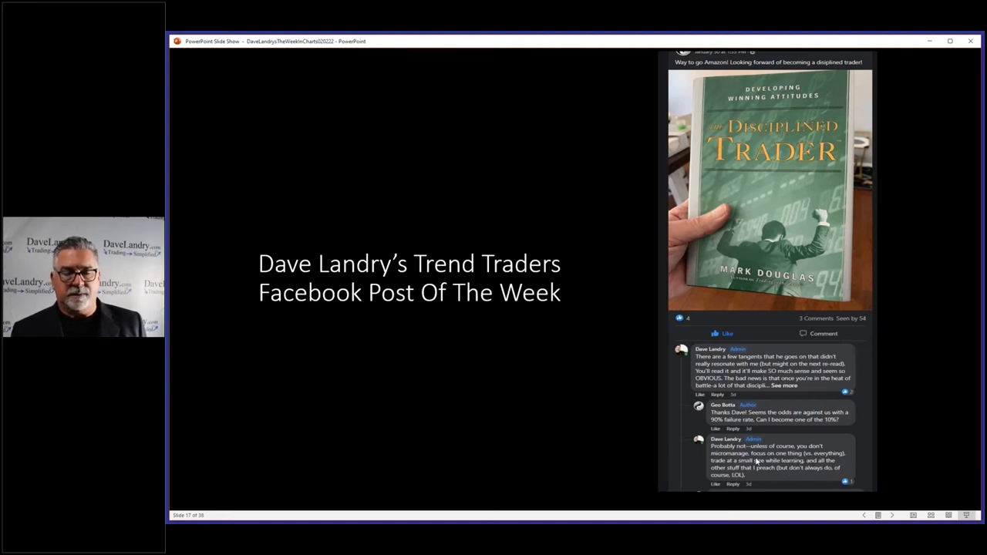
mouse_move(582, 395)
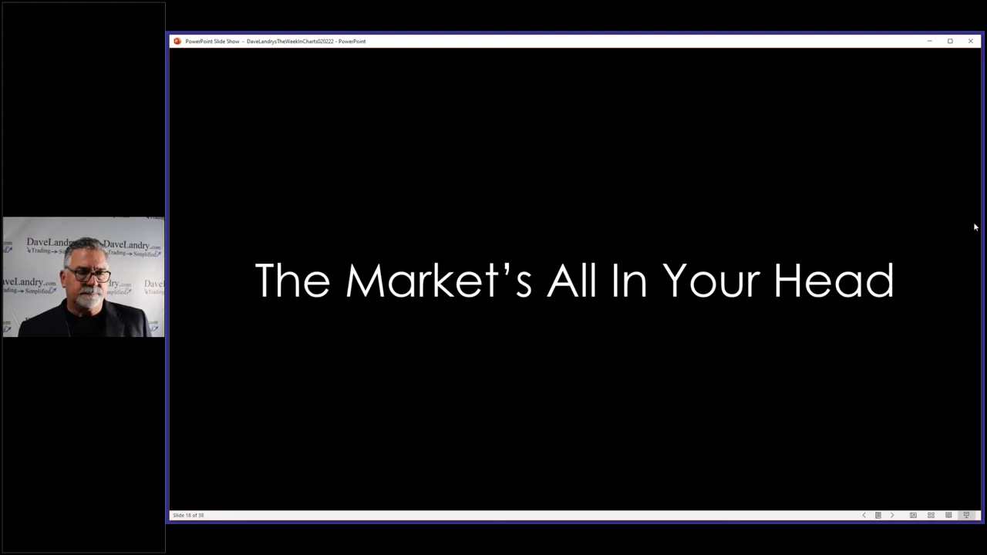
key("Right")
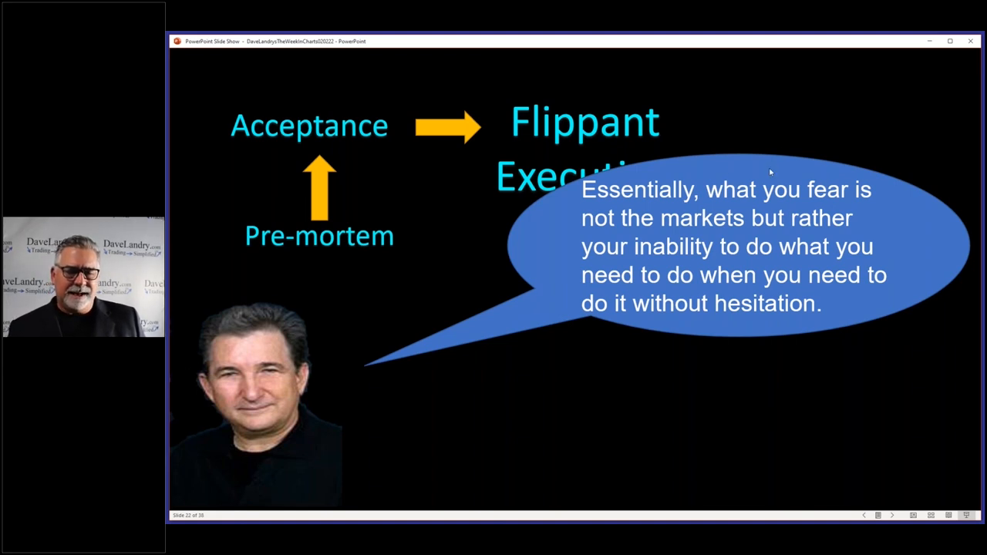
mouse_move(786, 195)
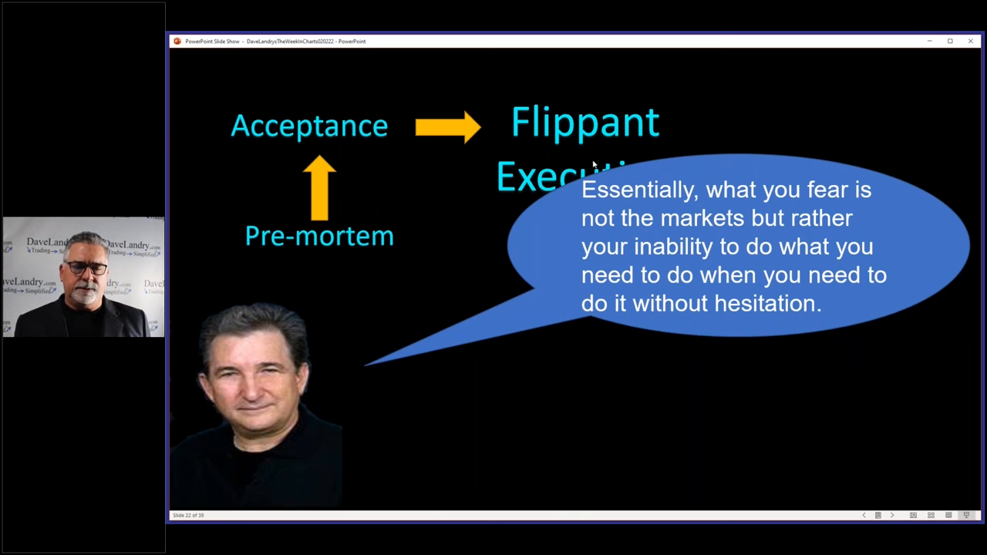
mouse_move(703, 172)
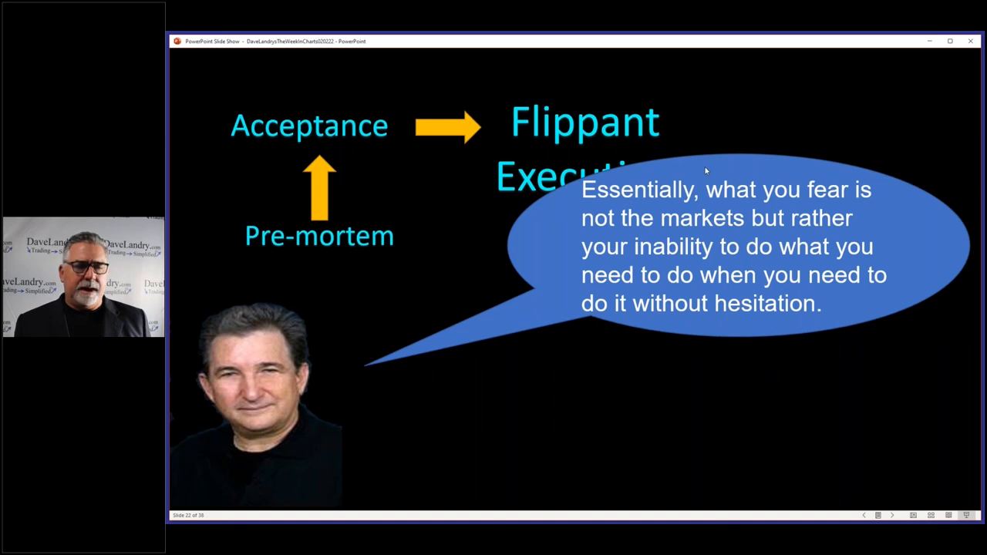